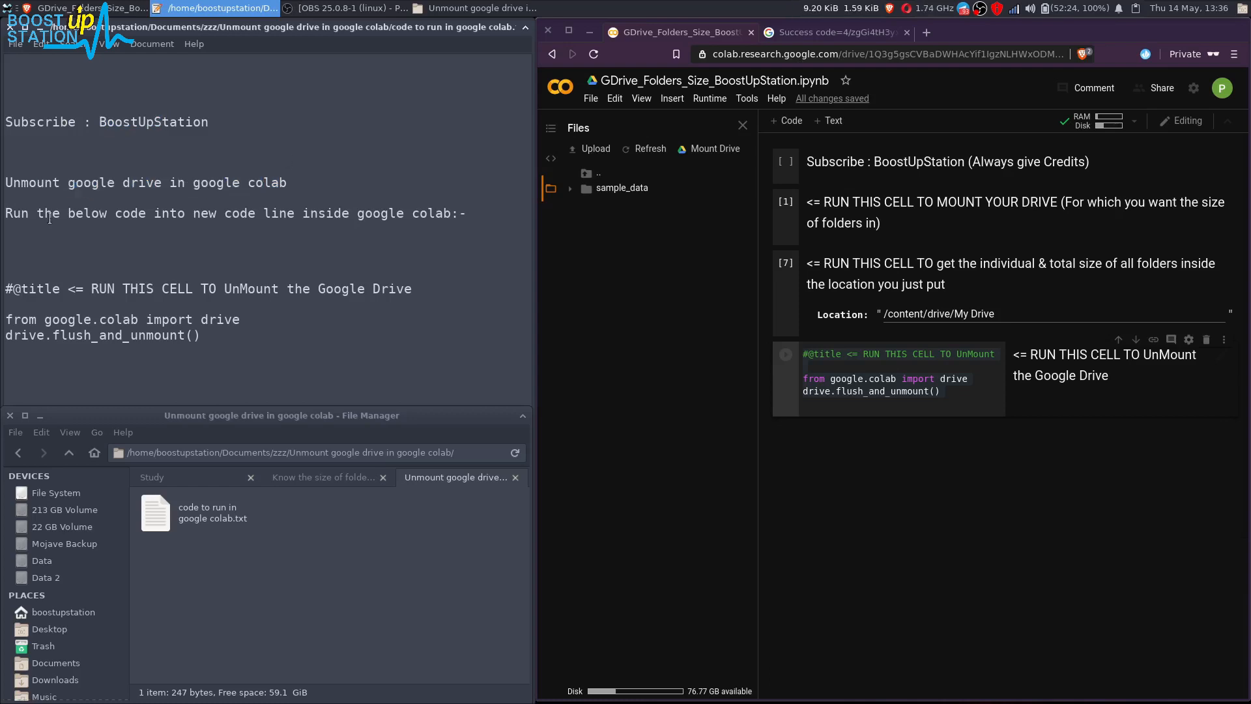
# Copy the unmount code from the notes and run the drive.flush_and_unmount() cell.
pyautogui.moveTo(31, 212); pyautogui.dragTo(218, 213)
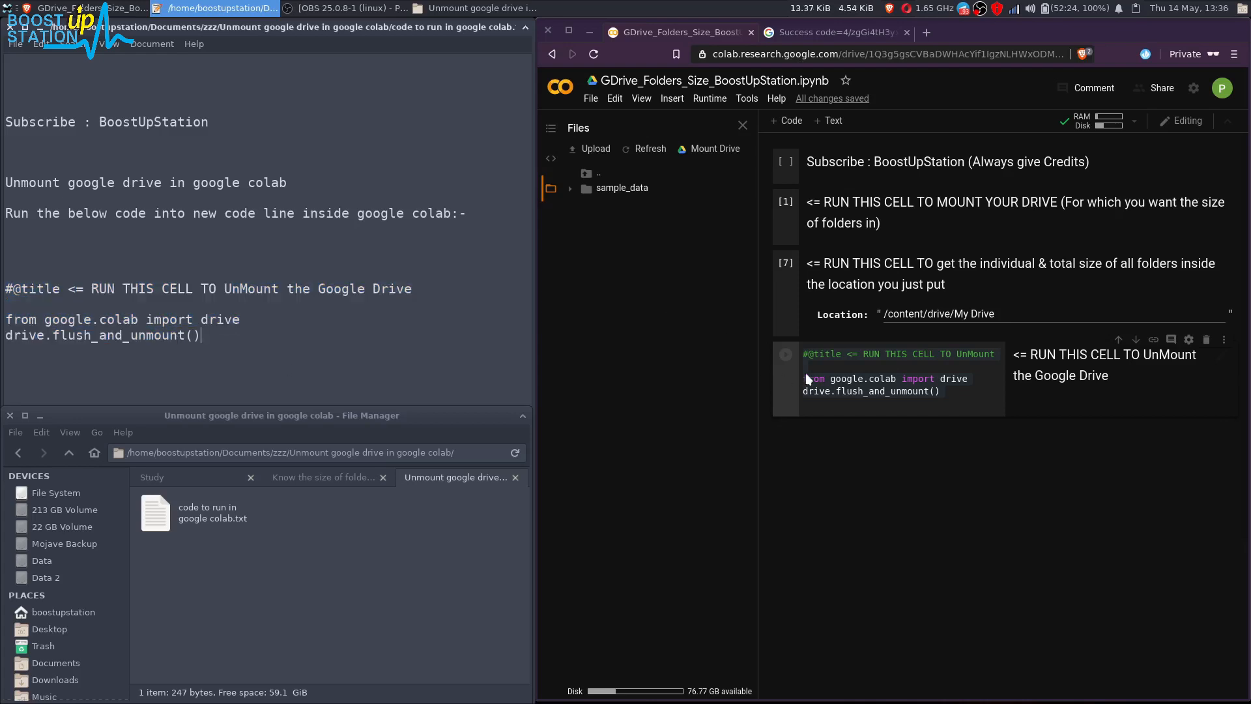
pyautogui.click(939, 391)
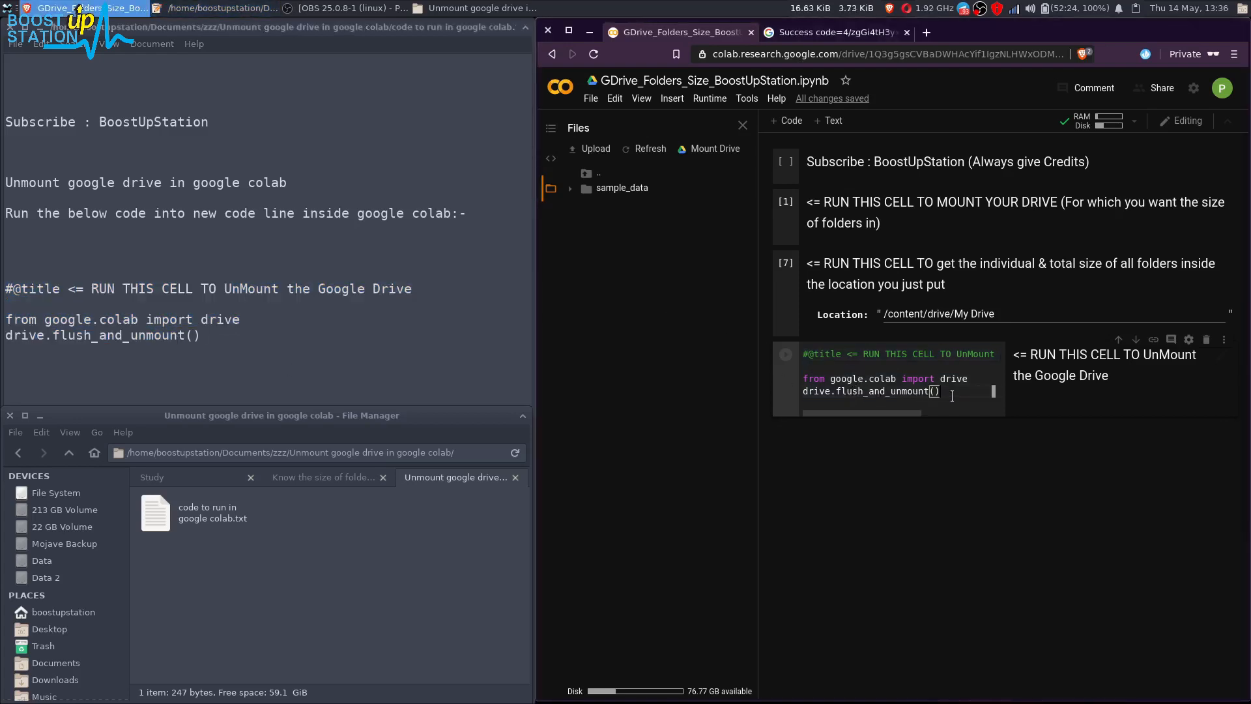
pyautogui.click(785, 354)
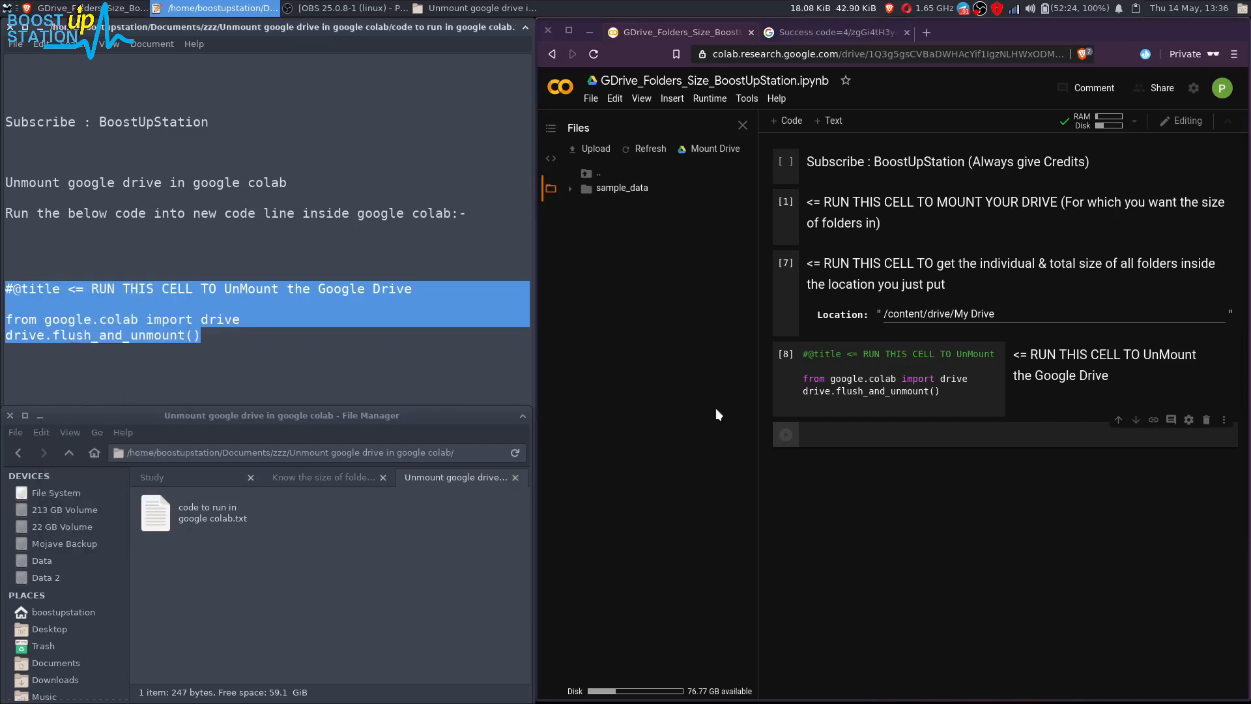
# Cut the empty cell and add a new code cell holding the pasted unmount code.
pyautogui.rightClick(786, 434)
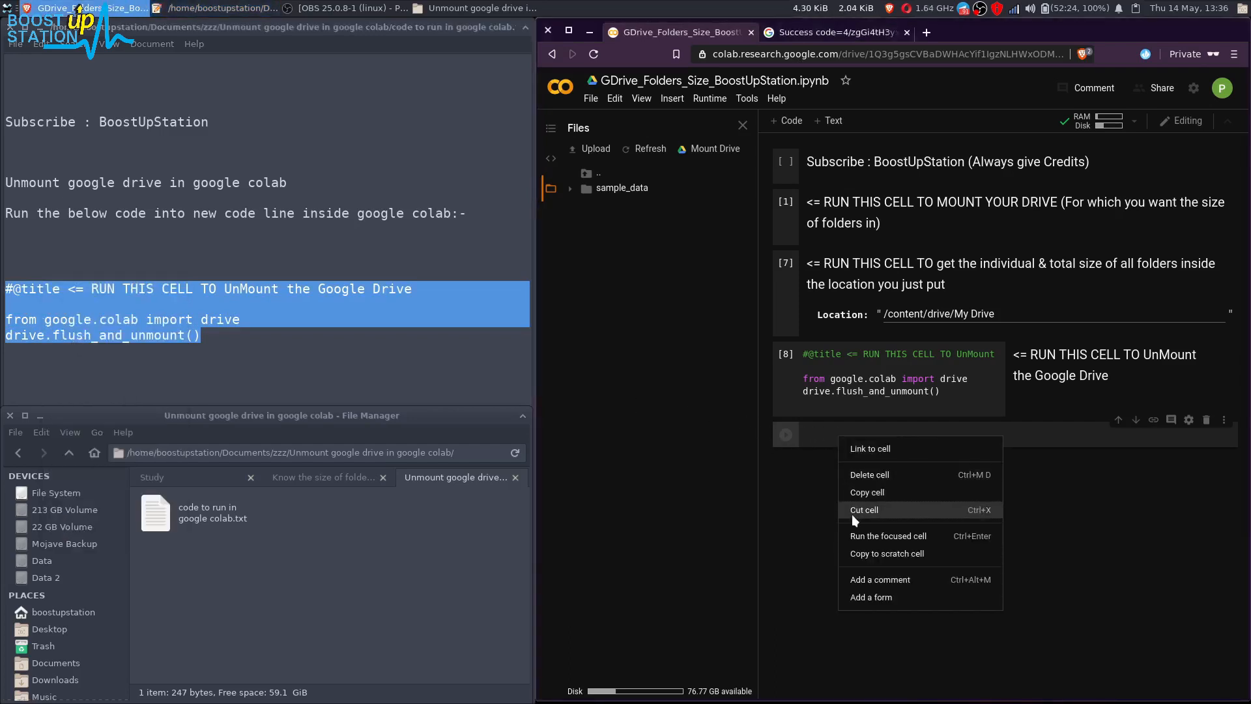
pyautogui.click(876, 482)
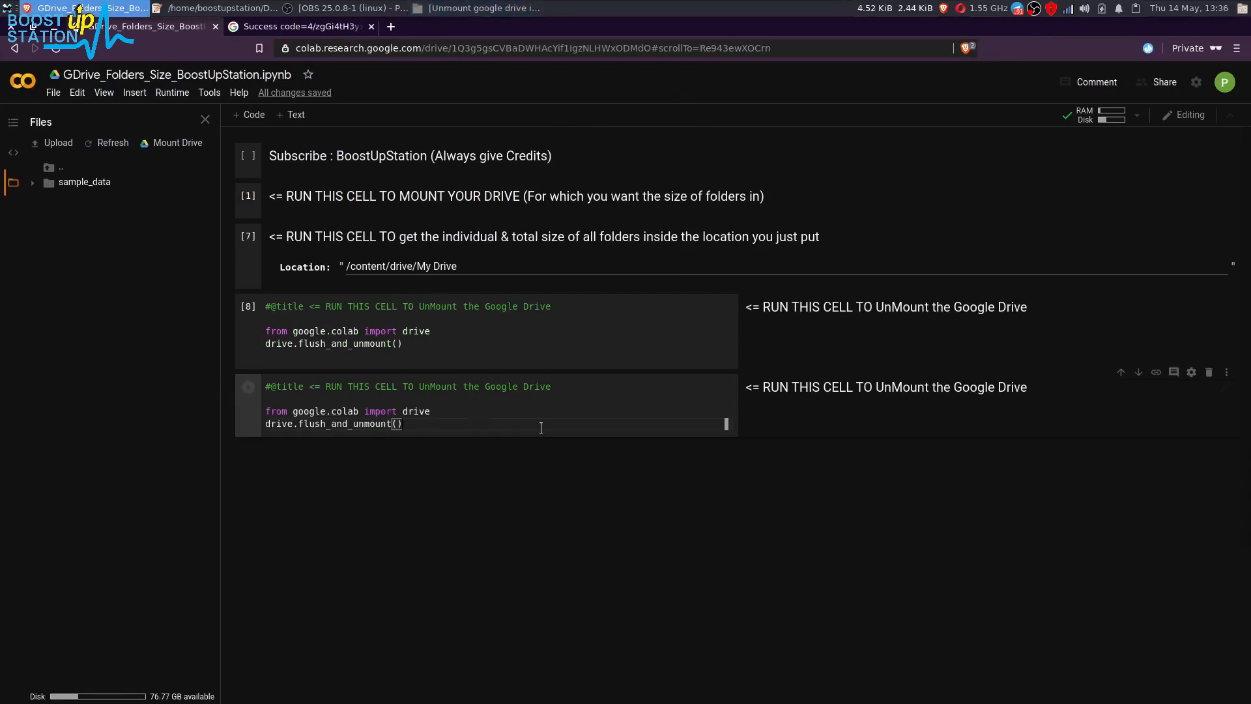
pyautogui.moveTo(1228, 373)
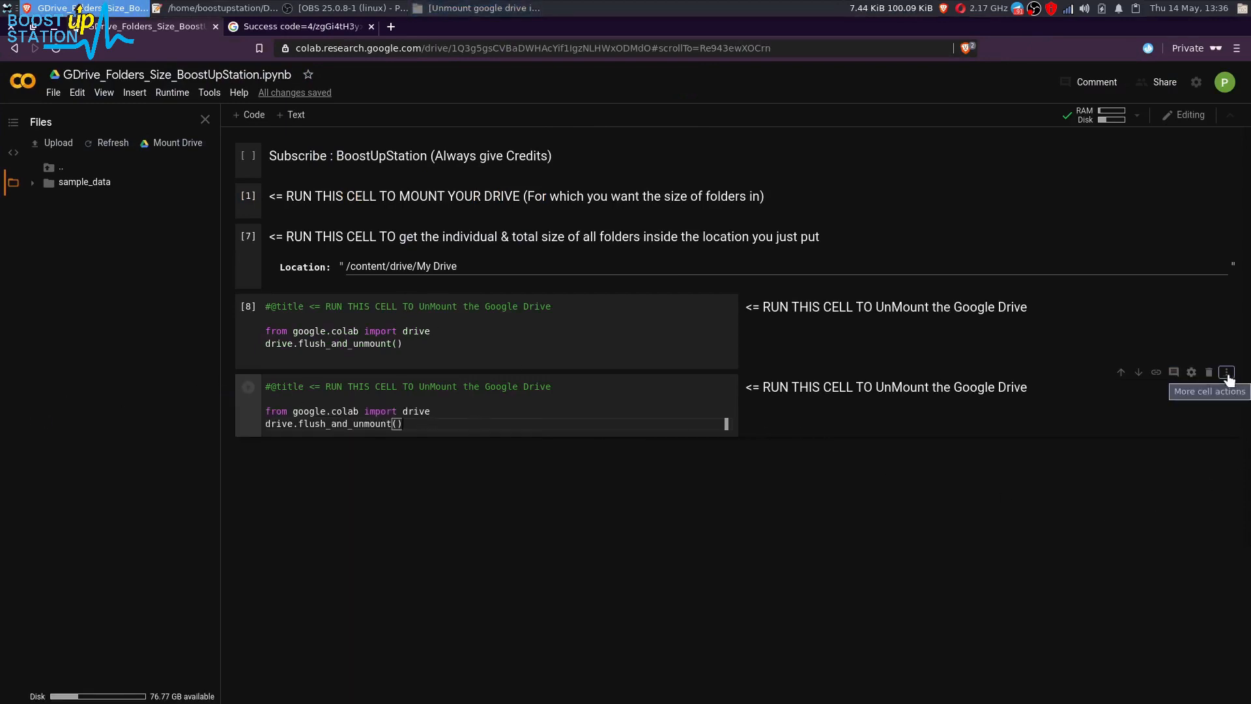
pyautogui.click(1228, 373)
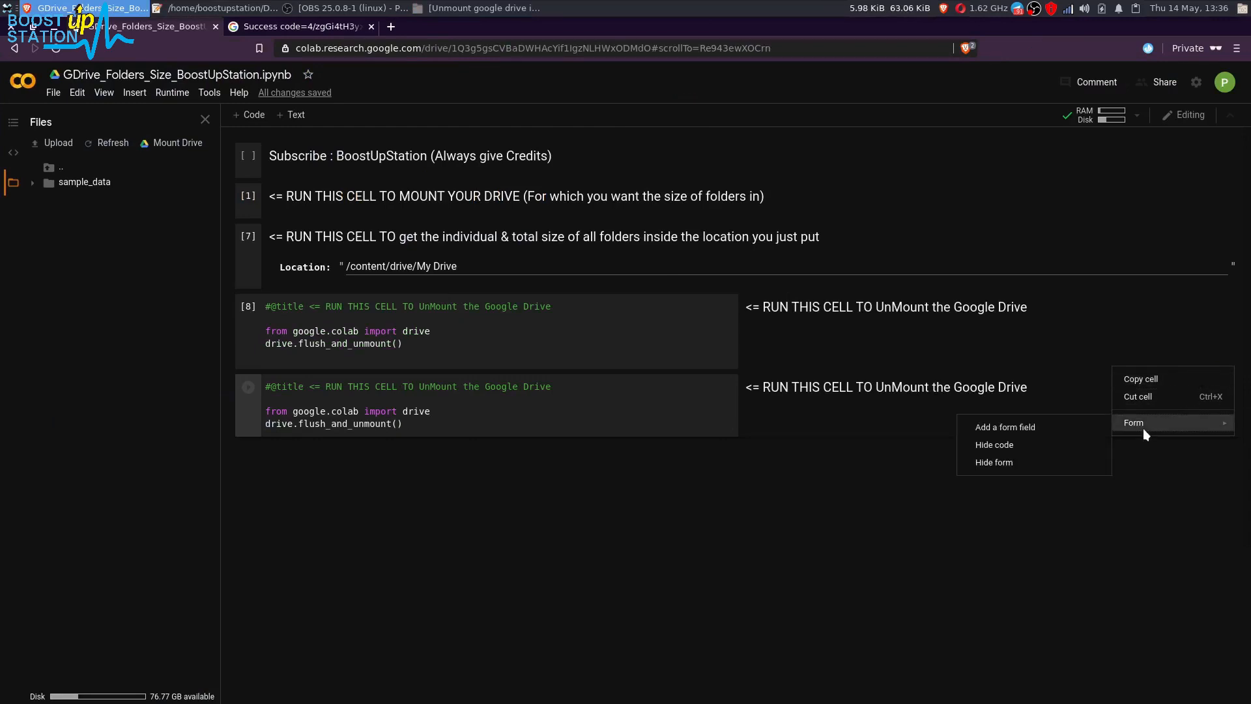
pyautogui.click(995, 445)
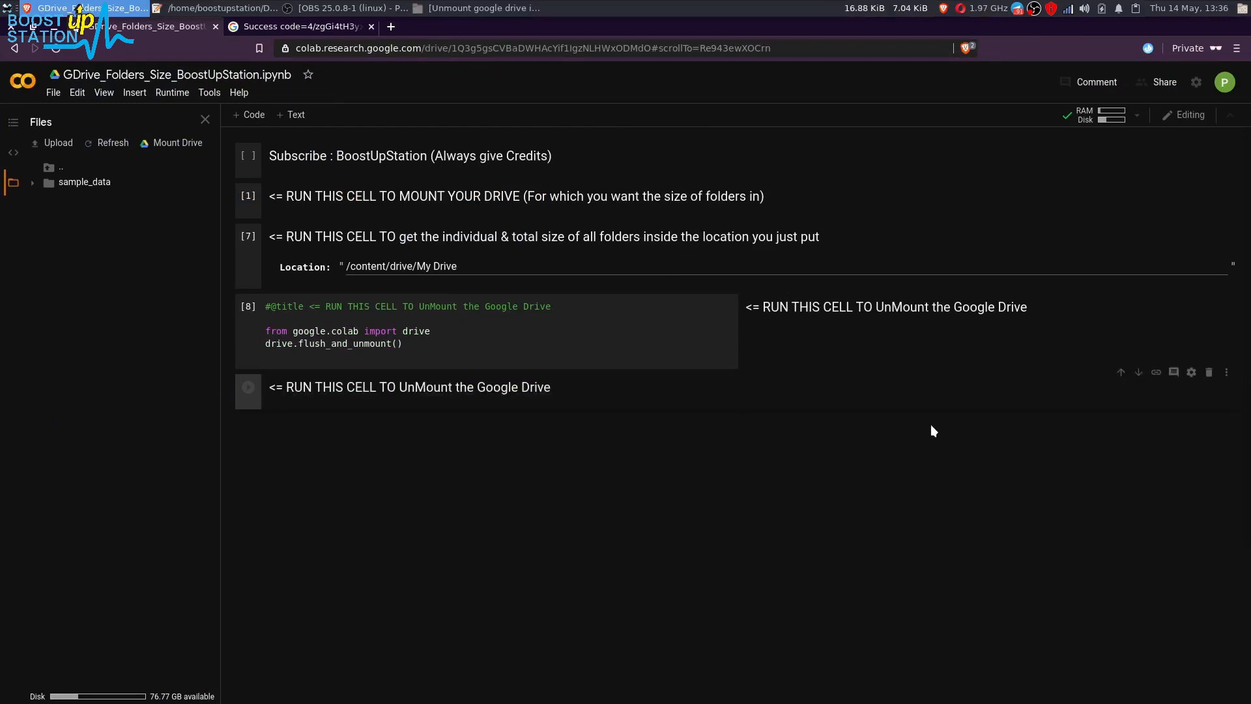
pyautogui.moveTo(1226, 373)
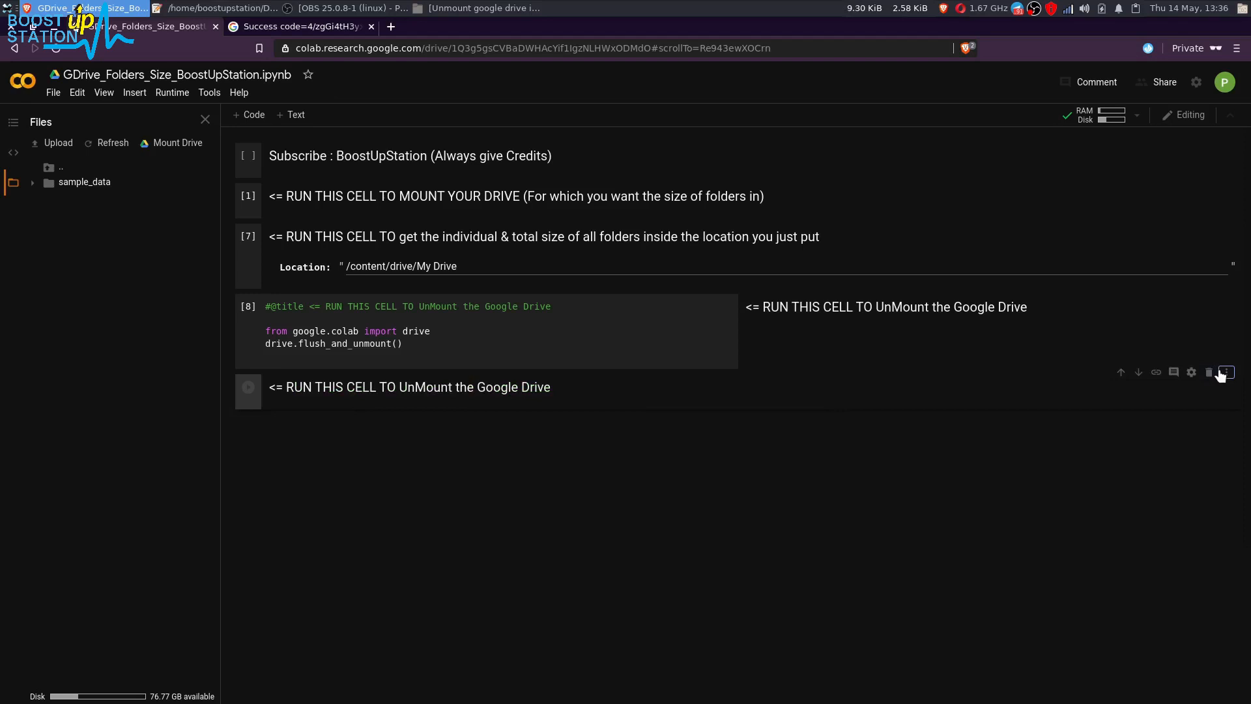
pyautogui.click(1227, 373)
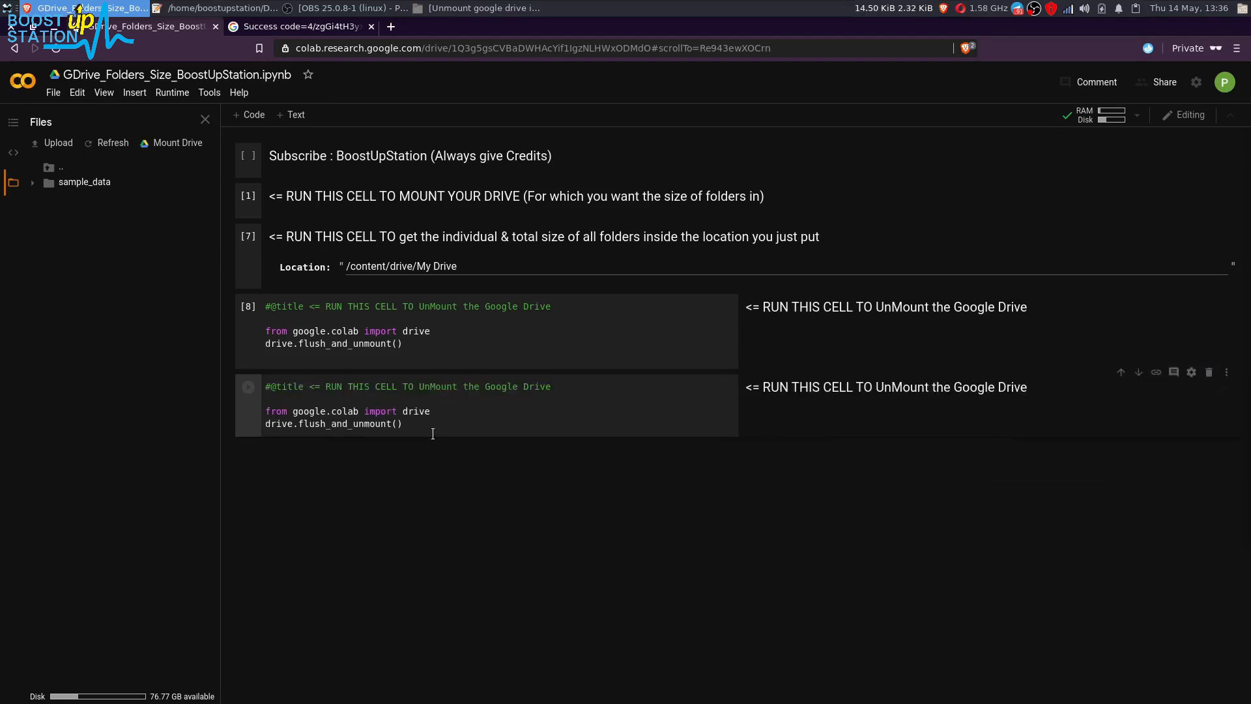
# Switch to the Drive-mounted notebook and collapse the My Drive folder in the Files sidebar.
pyautogui.click(399, 424)
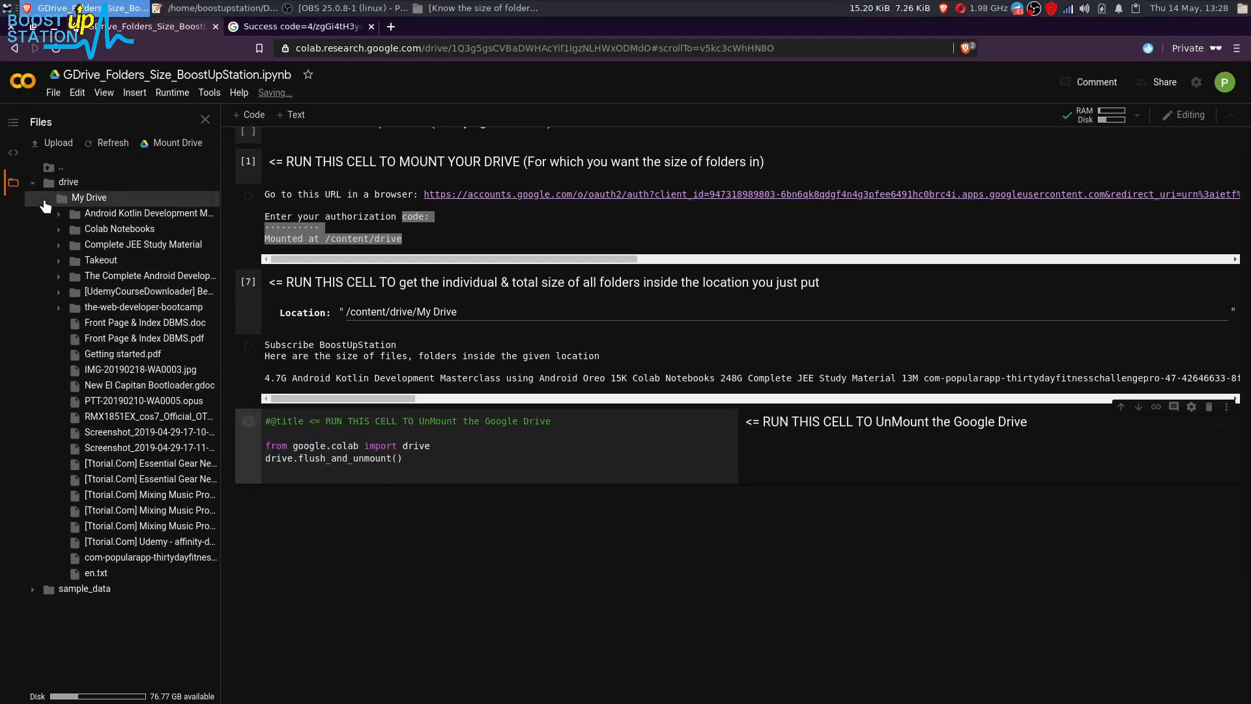
pyautogui.click(46, 198)
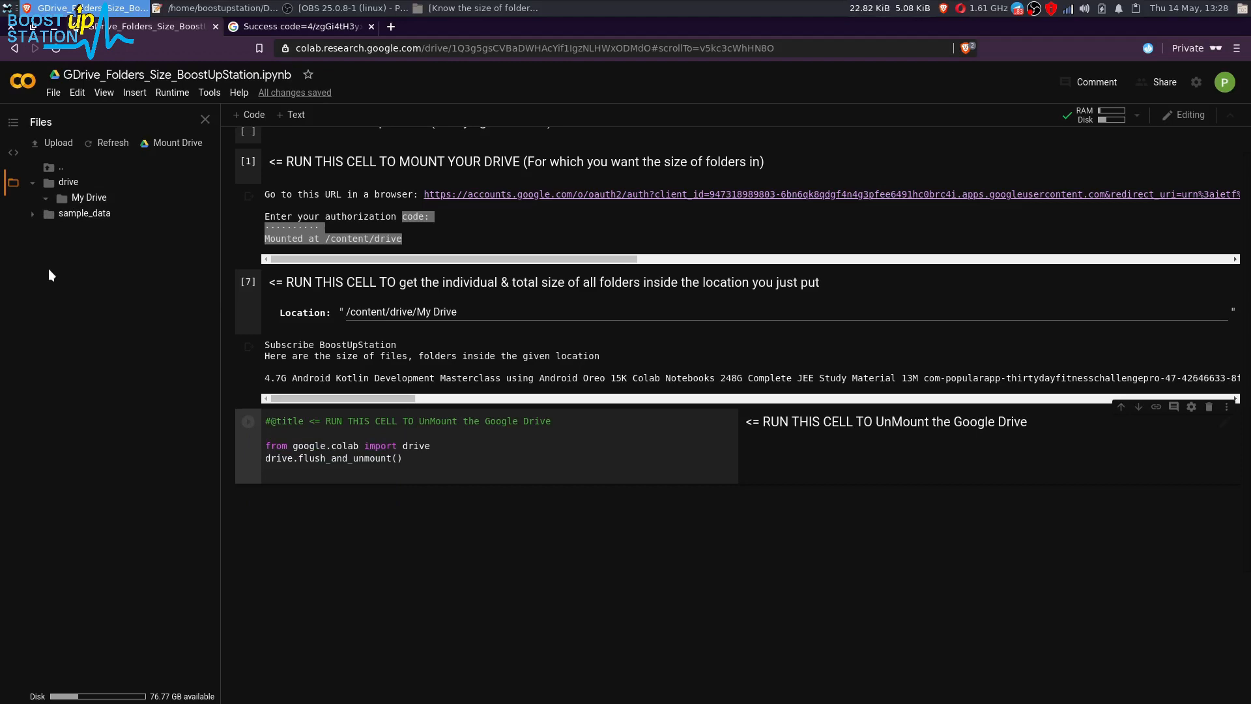